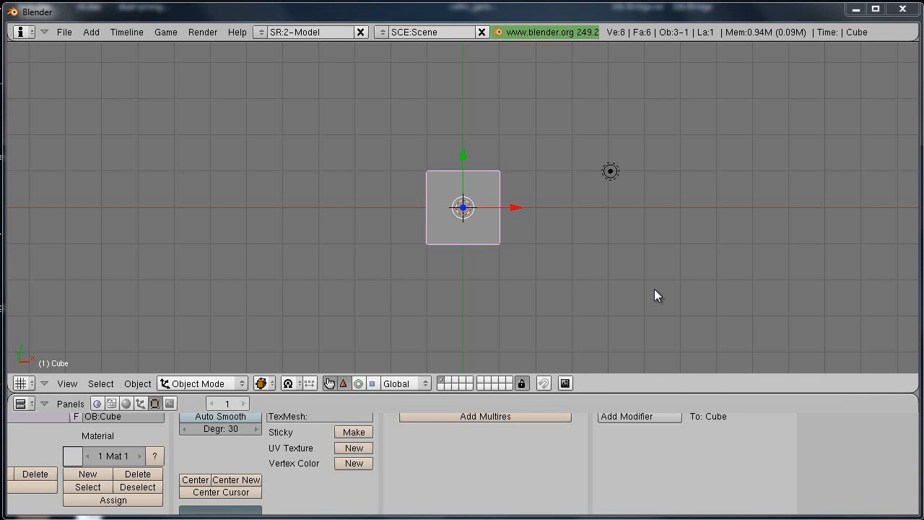
{"action": "mouse_move", "coordinate": [639, 289]}
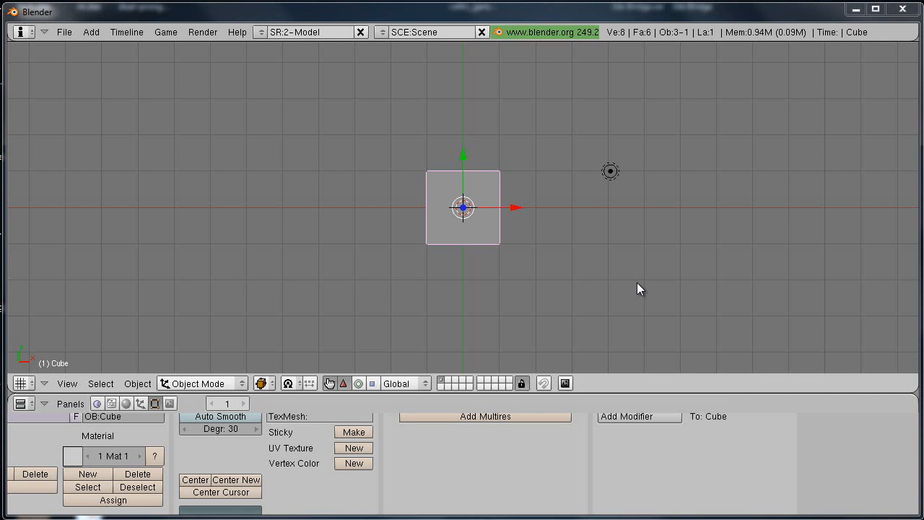
{"action": "mouse_move", "coordinate": [644, 302]}
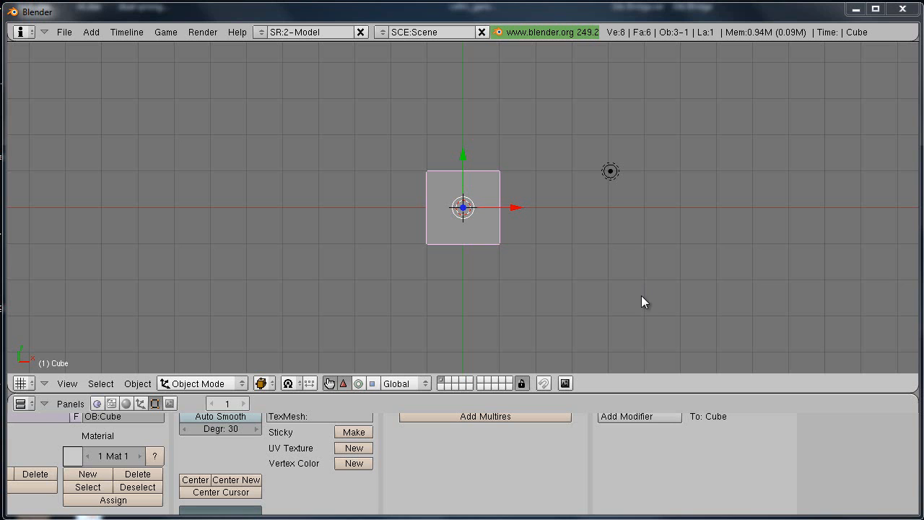
{"action": "mouse_move", "coordinate": [629, 296]}
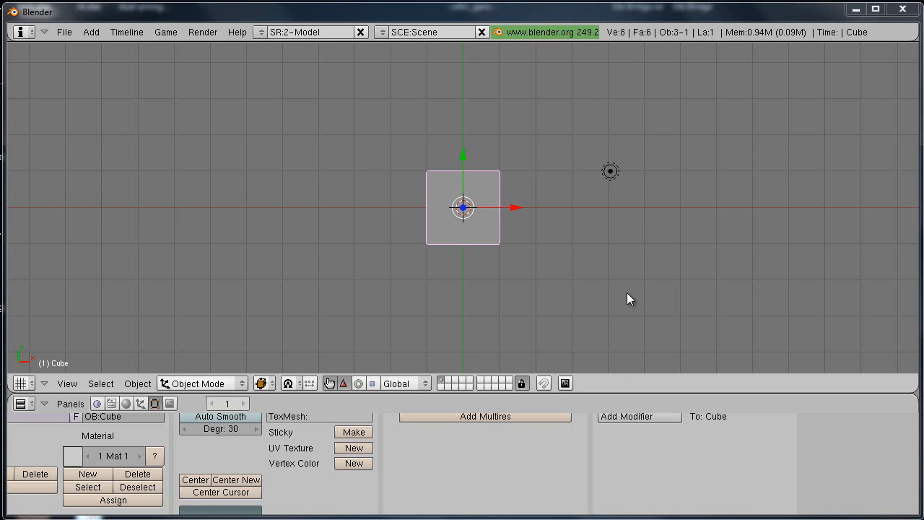
{"action": "mouse_move", "coordinate": [144, 390]}
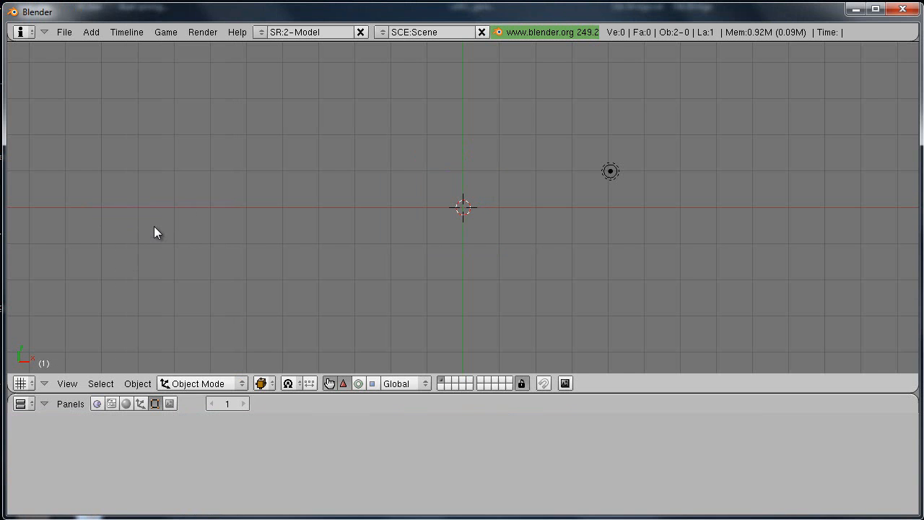
Add a Bezier Curve from the Add menu's Curve options
{"action": "left_click", "coordinate": [88, 33]}
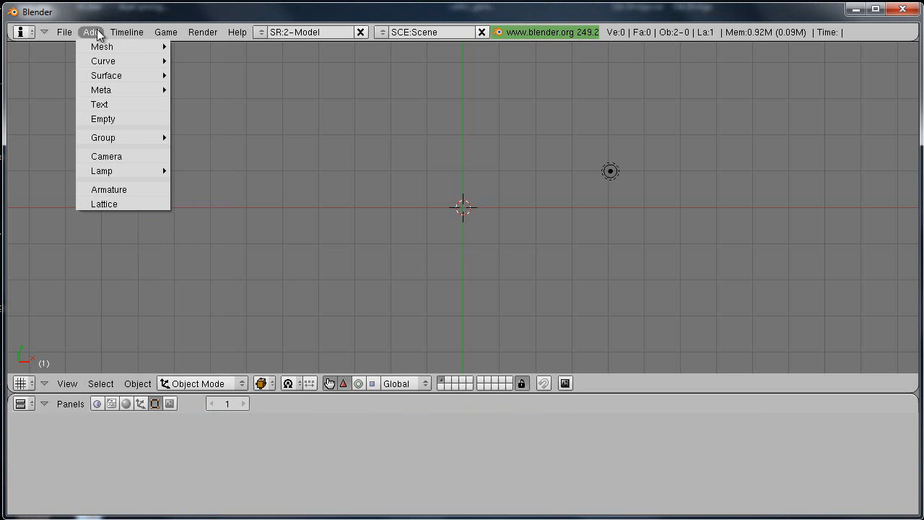
{"action": "mouse_move", "coordinate": [104, 61]}
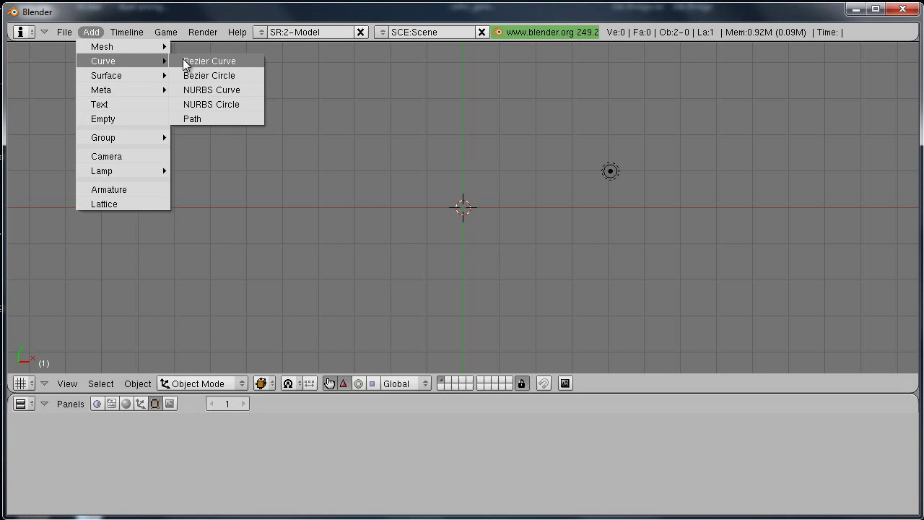
{"action": "left_click", "coordinate": [209, 60]}
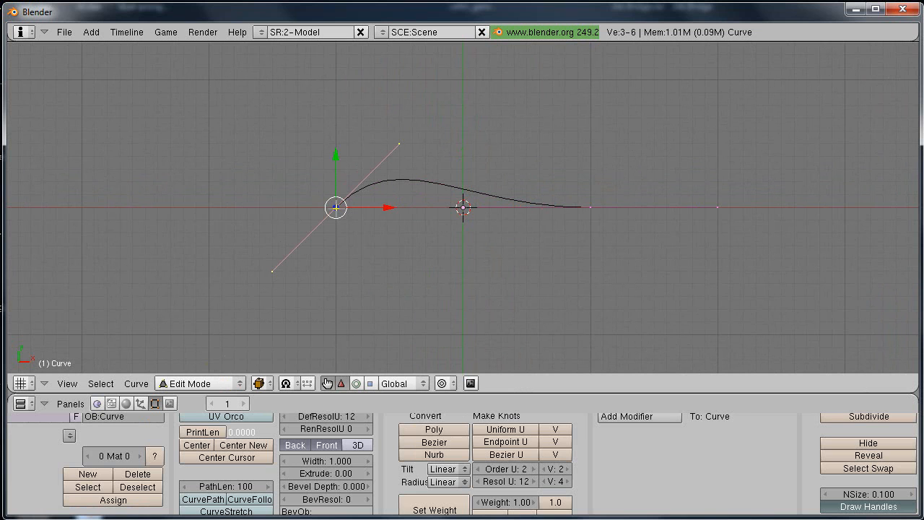
Drag the curve's end point downward so the curve bends back into a loop
{"action": "left_click", "coordinate": [335, 207]}
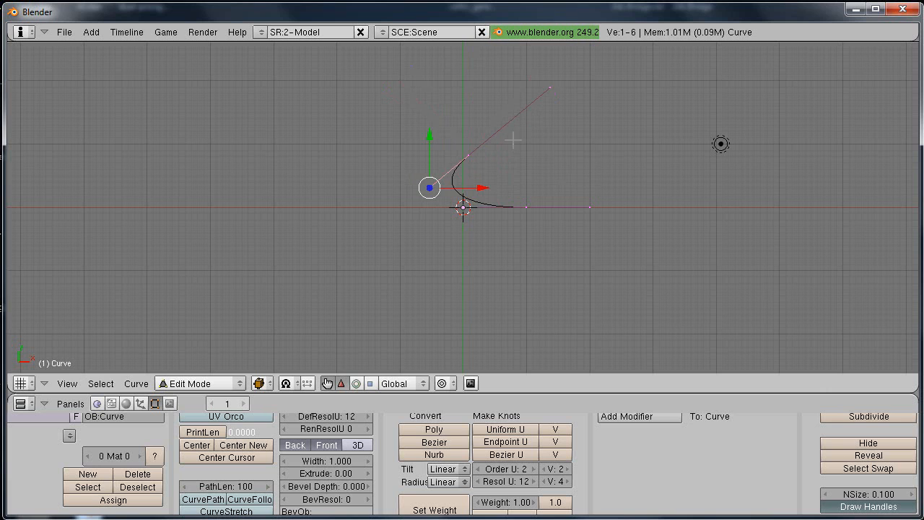
{"action": "mouse_move", "coordinate": [523, 207]}
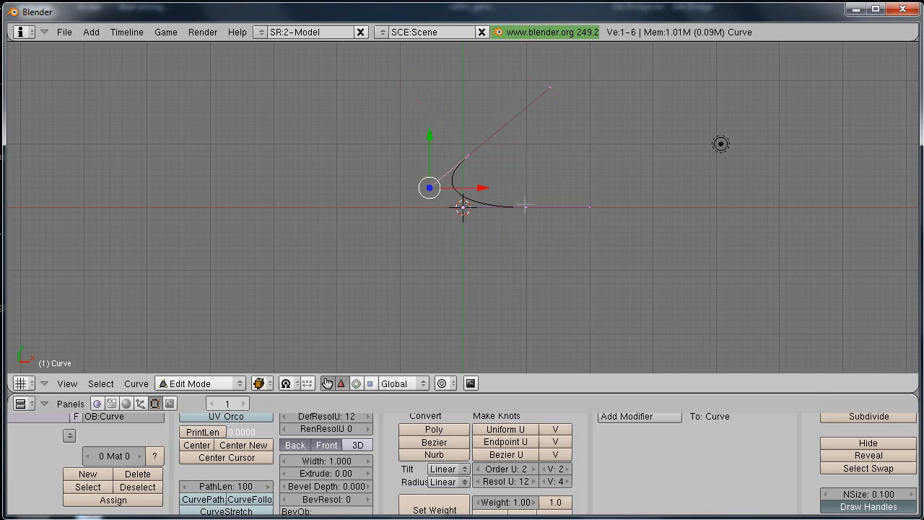
{"action": "mouse_move", "coordinate": [512, 242]}
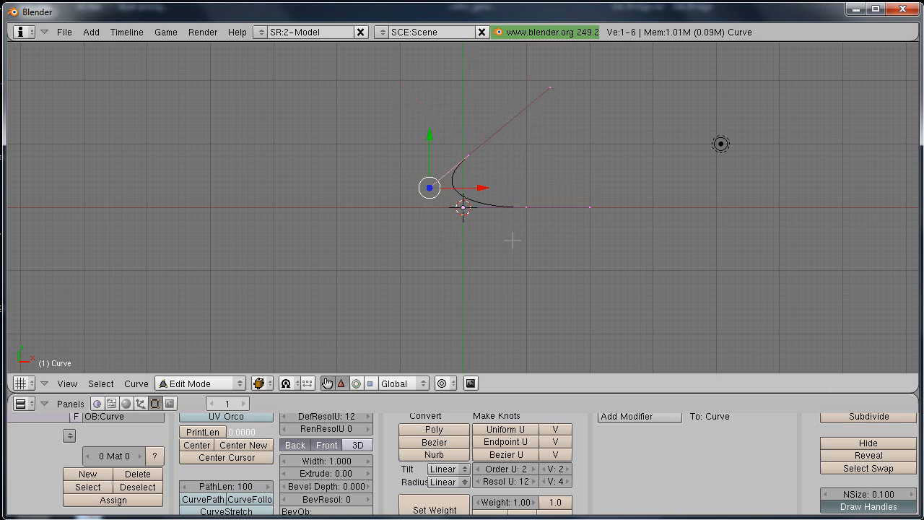
{"action": "mouse_move", "coordinate": [532, 214]}
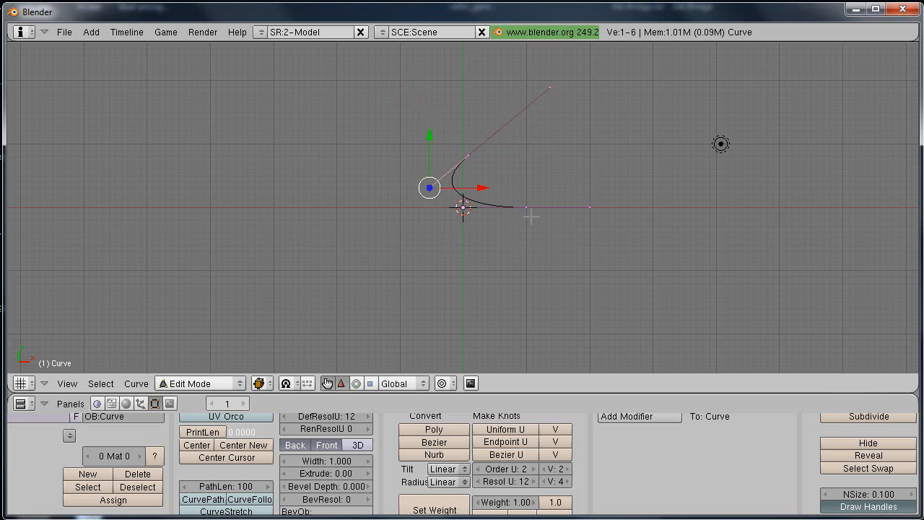
{"action": "mouse_move", "coordinate": [458, 186]}
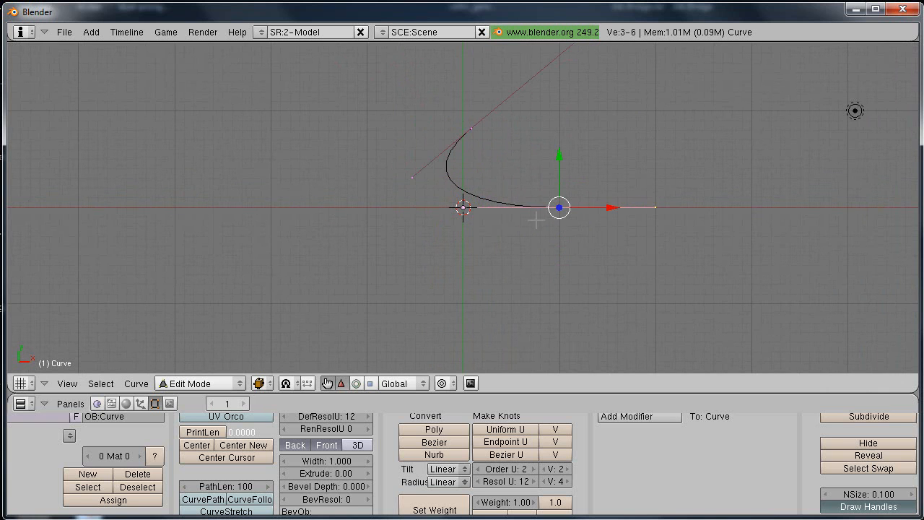
{"action": "left_click_drag", "start_coordinate": [558, 207], "coordinate": [558, 287]}
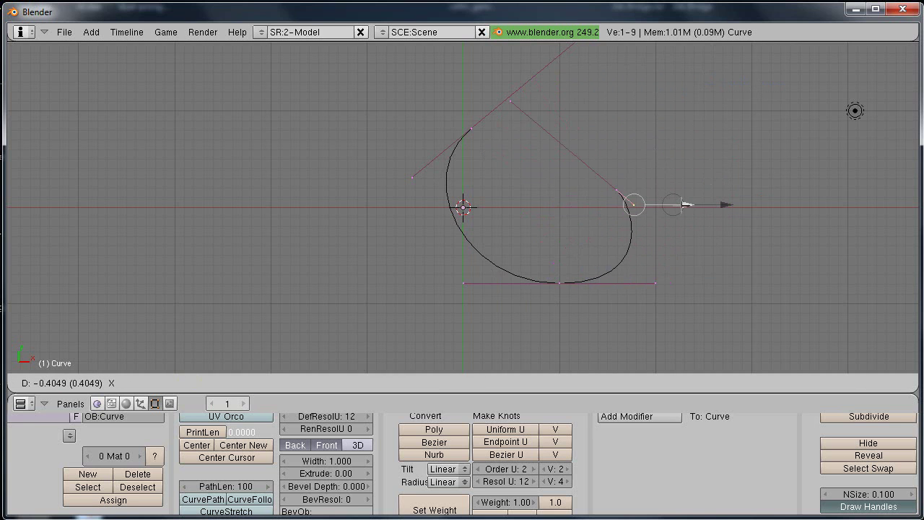
Reshape the curl and drag a new point downward to form the tail
{"action": "left_click_drag", "start_coordinate": [671, 203], "coordinate": [570, 190]}
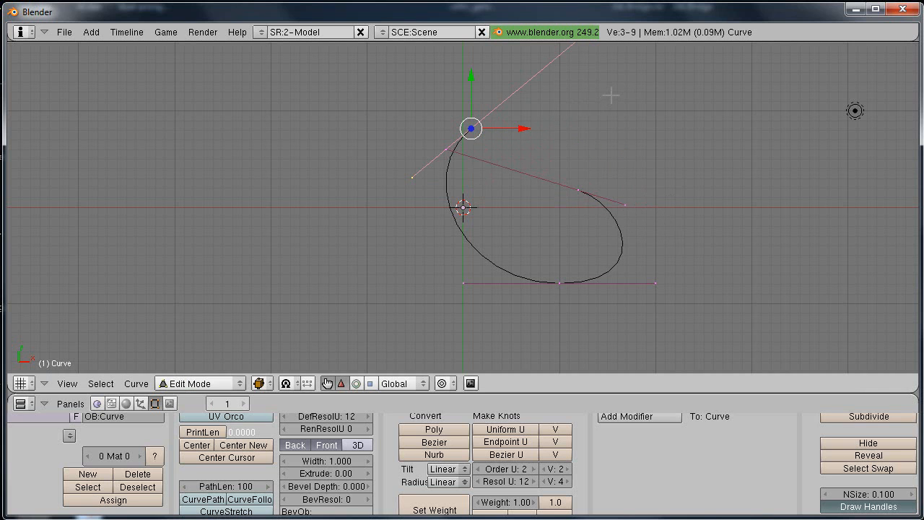
{"action": "left_click_drag", "start_coordinate": [470, 128], "coordinate": [637, 93]}
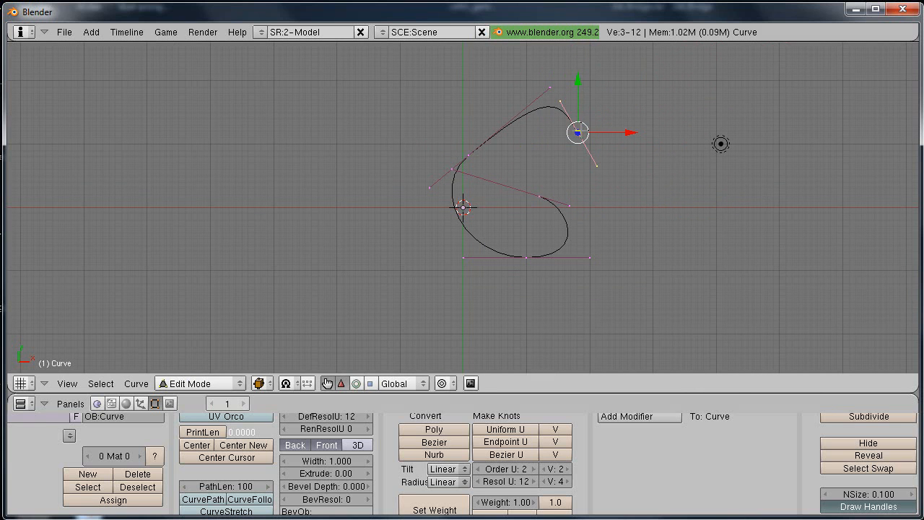
{"action": "left_click_drag", "start_coordinate": [578, 132], "coordinate": [578, 186]}
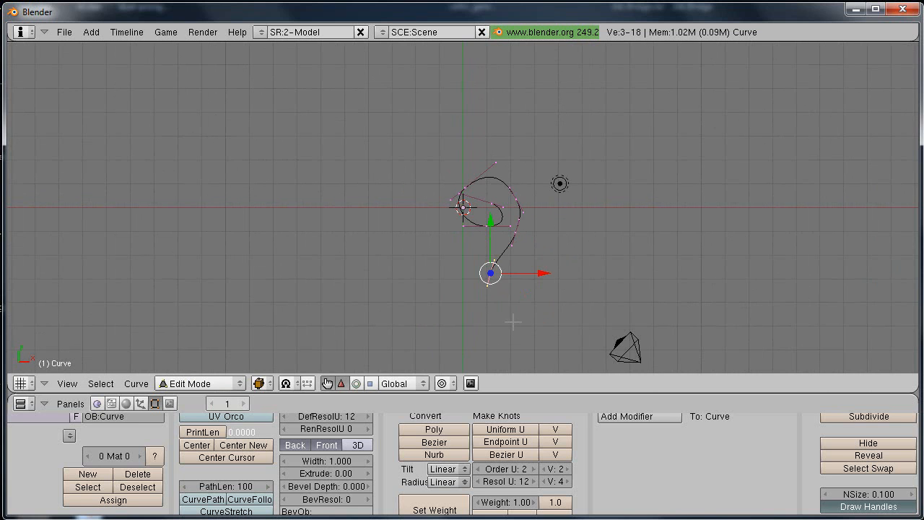
{"action": "left_click_drag", "start_coordinate": [490, 273], "coordinate": [513, 322]}
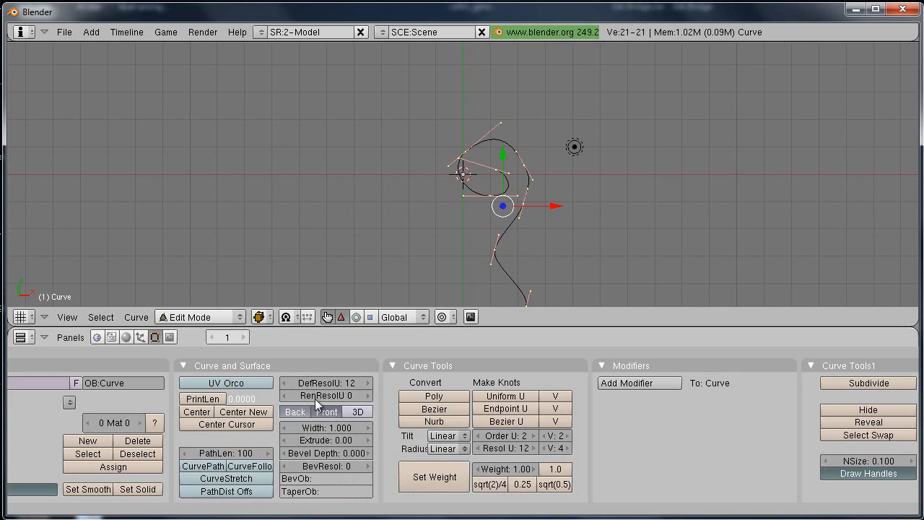
{"action": "mouse_move", "coordinate": [359, 411]}
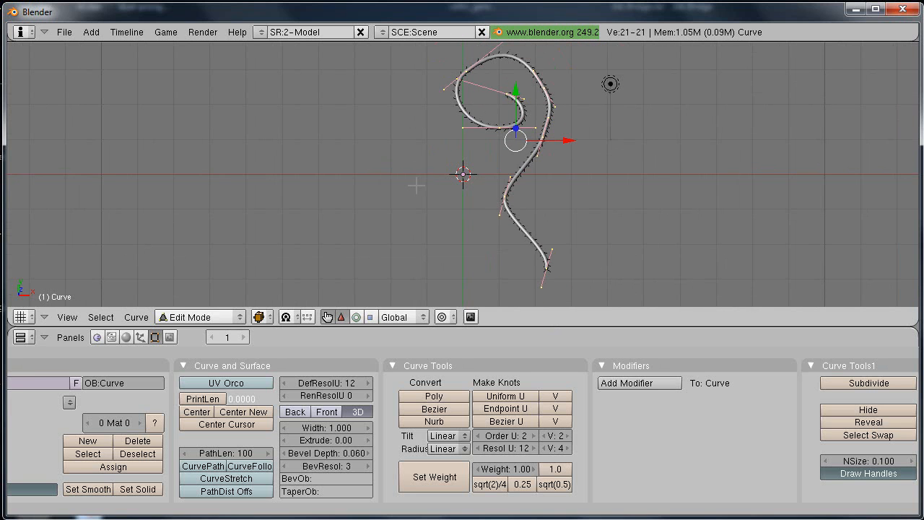
{"action": "mouse_move", "coordinate": [264, 280]}
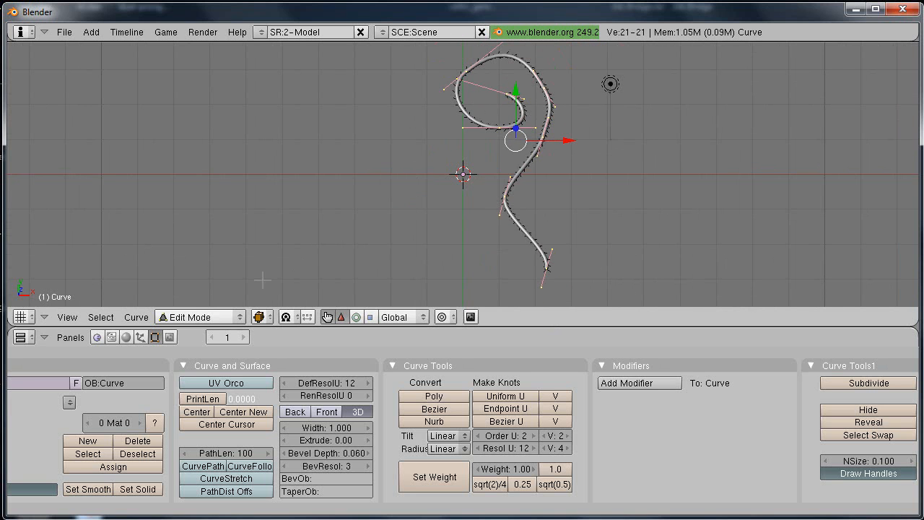
Return to Object Mode and convert the beveled curl-and-tail curve to a mesh
{"action": "left_click", "coordinate": [200, 316]}
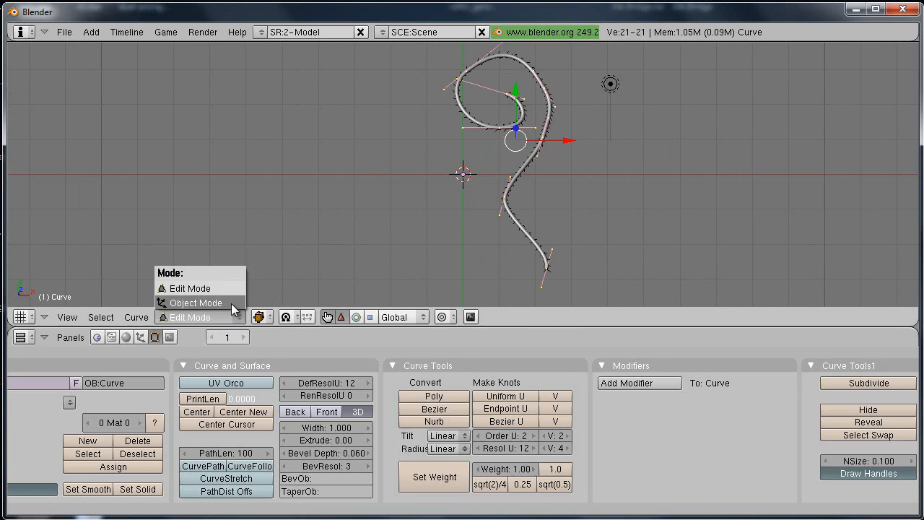
{"action": "left_click", "coordinate": [195, 302]}
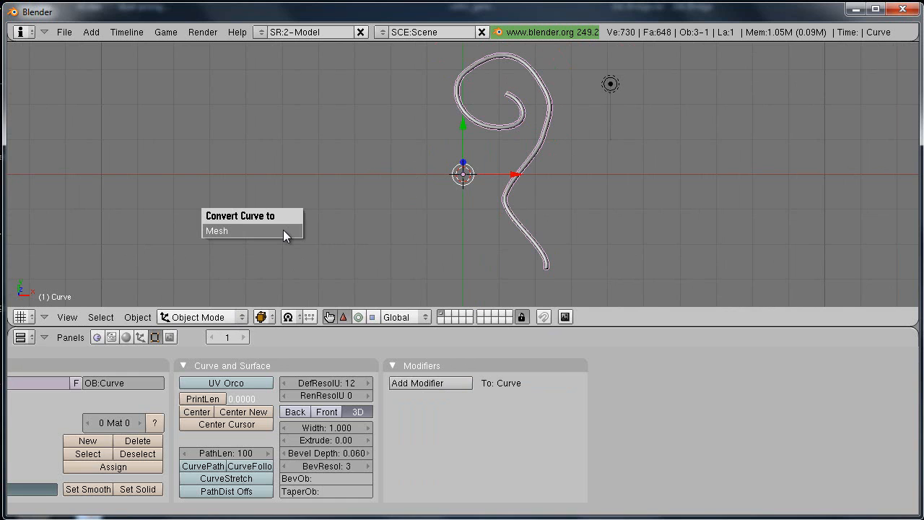
{"action": "left_click", "coordinate": [216, 230]}
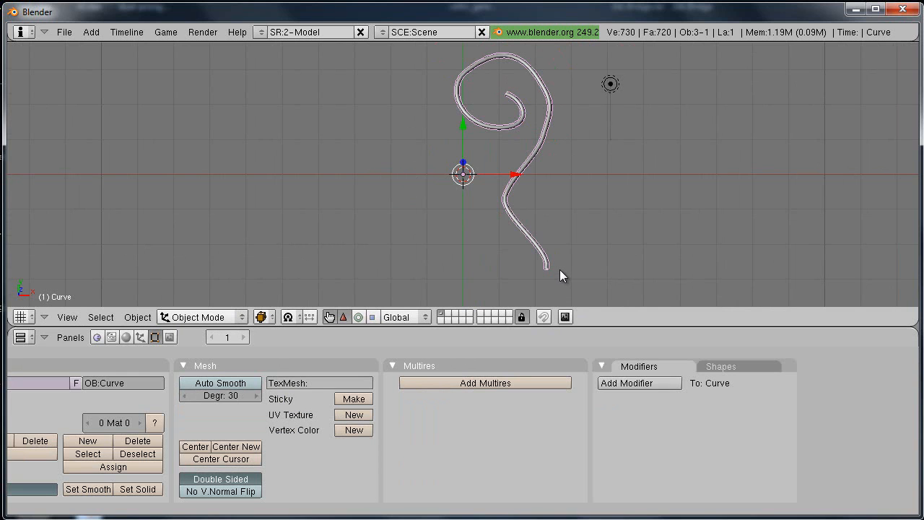
{"action": "mouse_move", "coordinate": [507, 99]}
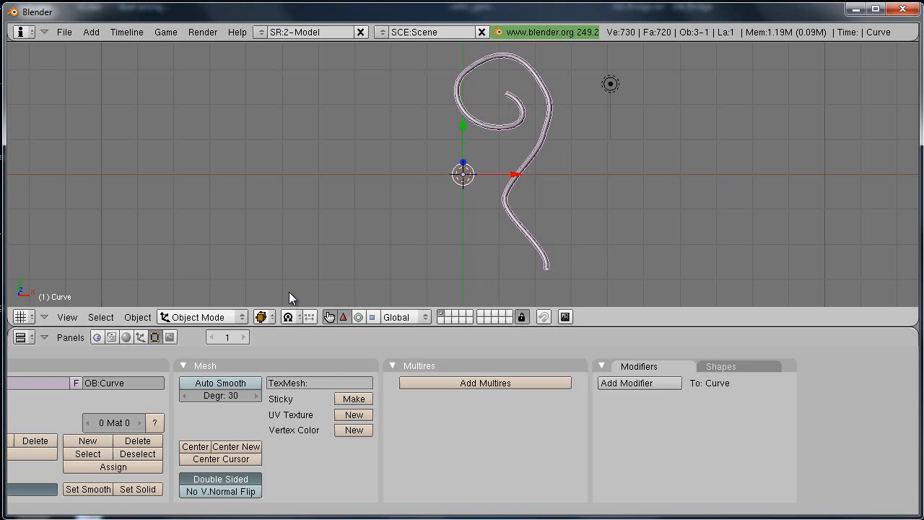
{"action": "mouse_move", "coordinate": [464, 270]}
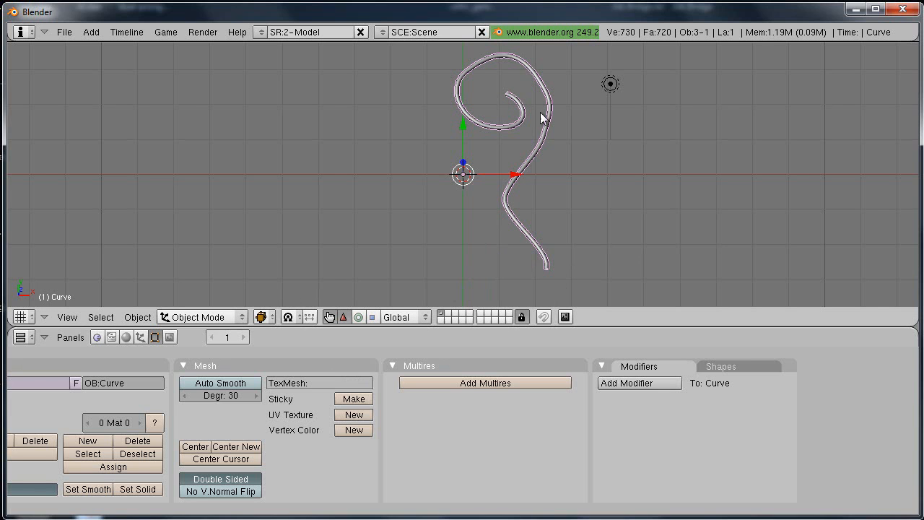
{"action": "mouse_move", "coordinate": [249, 325]}
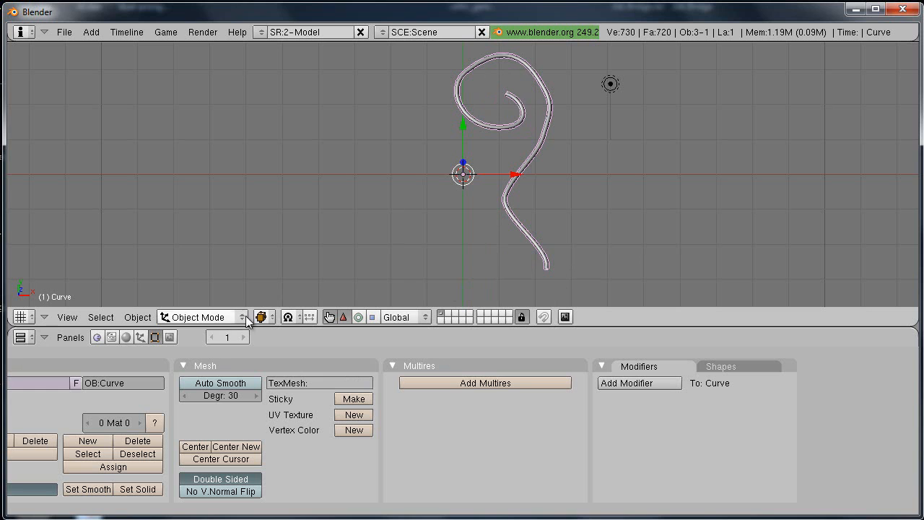
Put the cord mesh in Sculpt Mode and bring up the sculpt brush options
{"action": "left_click", "coordinate": [202, 317]}
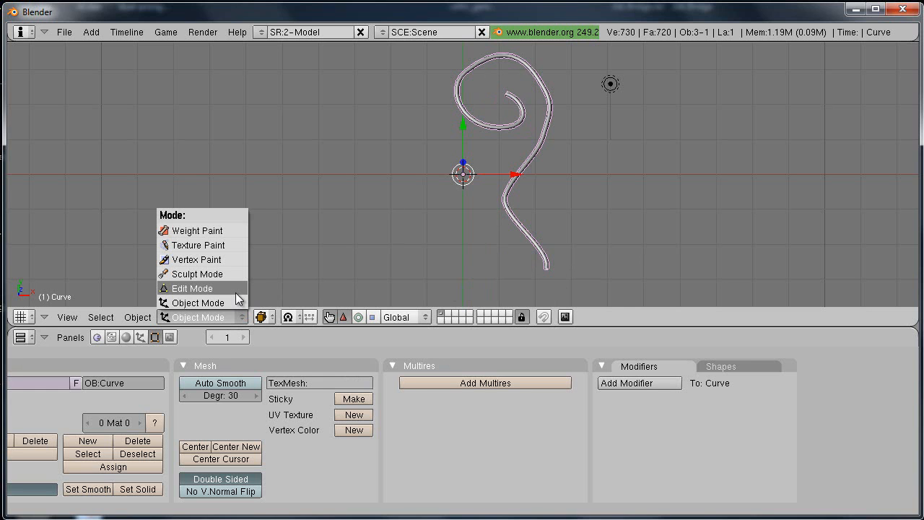
{"action": "left_click", "coordinate": [197, 274]}
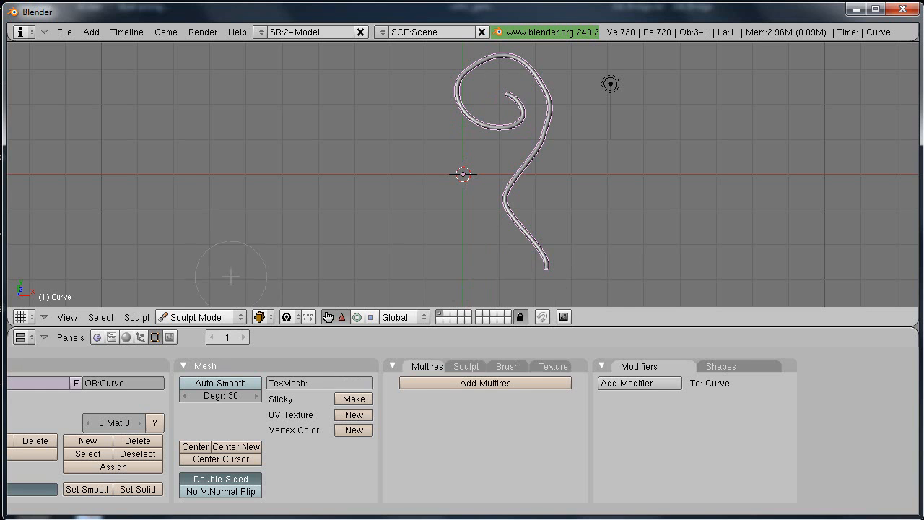
{"action": "mouse_move", "coordinate": [477, 261]}
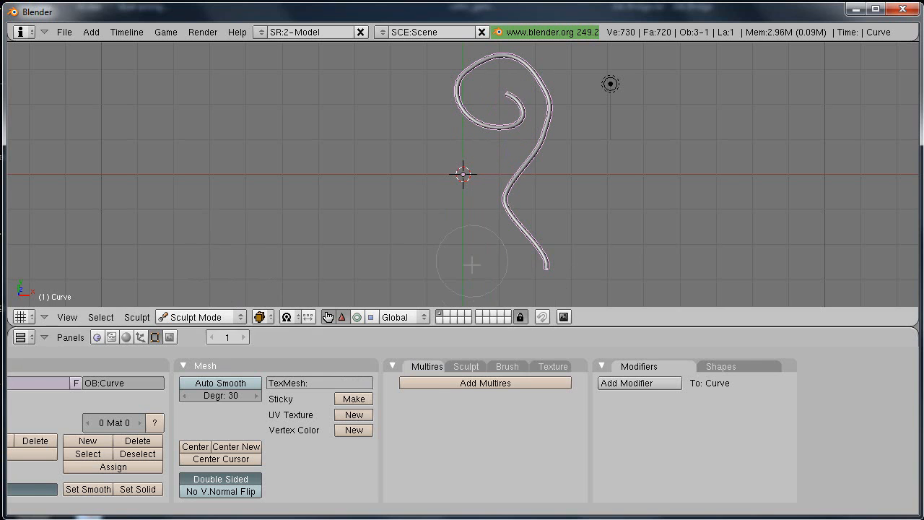
{"action": "left_click", "coordinate": [465, 366]}
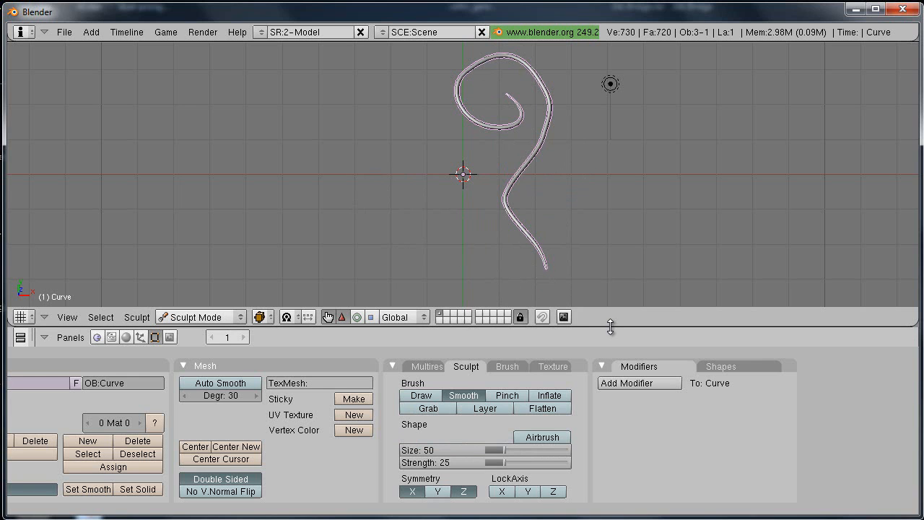
{"action": "mouse_move", "coordinate": [585, 329]}
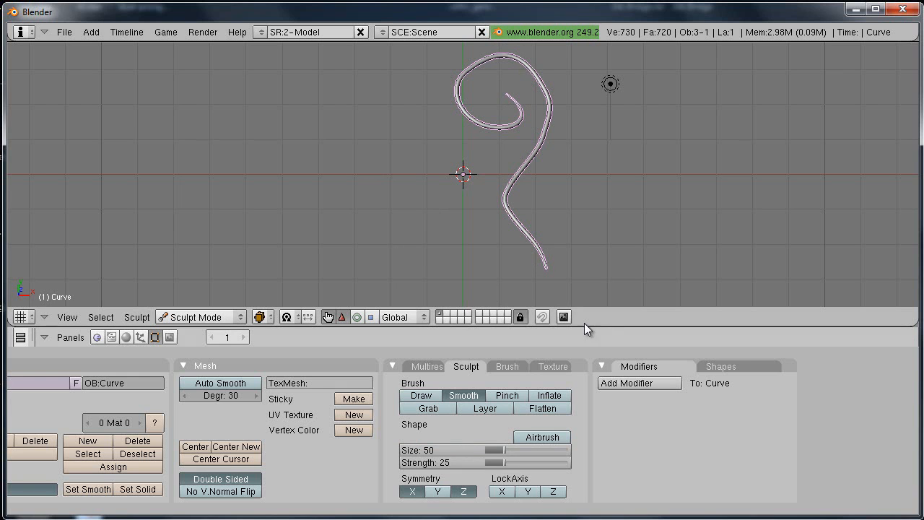
In Edit Mode, select all of the cord's vertices and apply UV Unwrap
{"action": "left_click", "coordinate": [199, 316]}
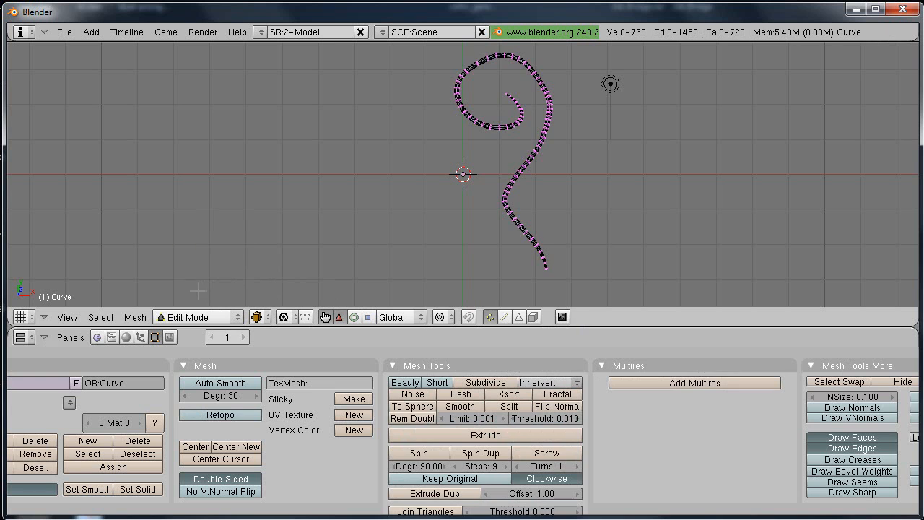
{"action": "key", "text": "a"}
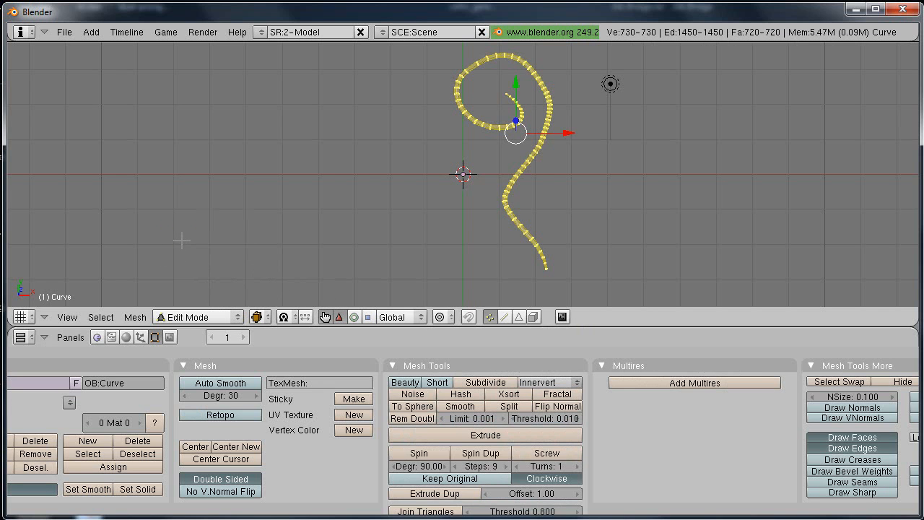
{"action": "left_click", "coordinate": [134, 317]}
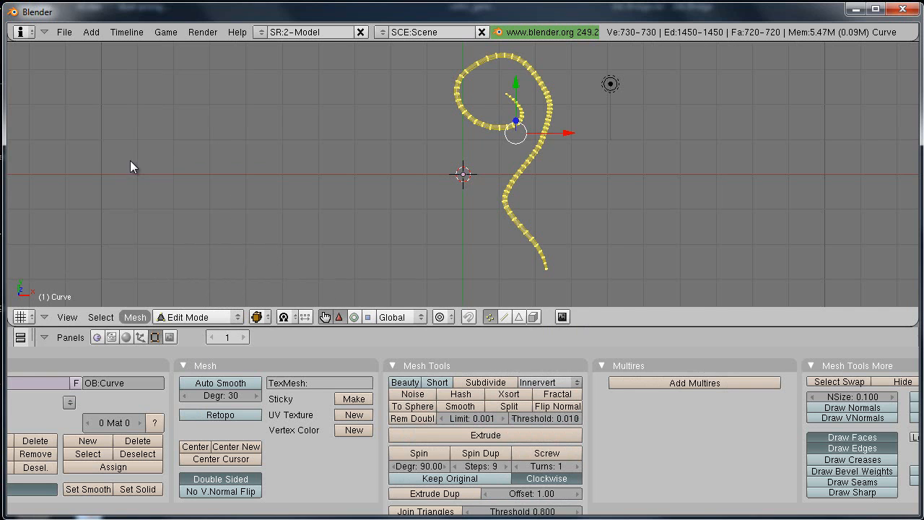
{"action": "left_click", "coordinate": [353, 415]}
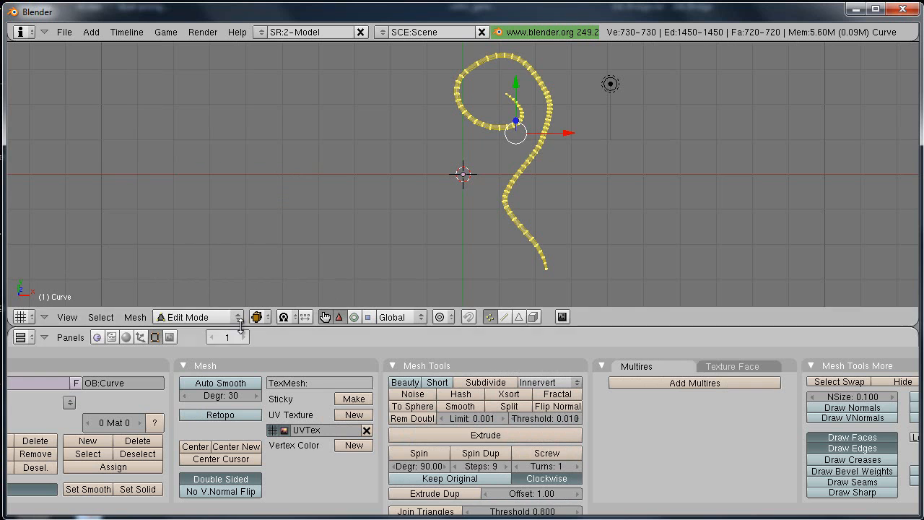
{"action": "mouse_move", "coordinate": [241, 317]}
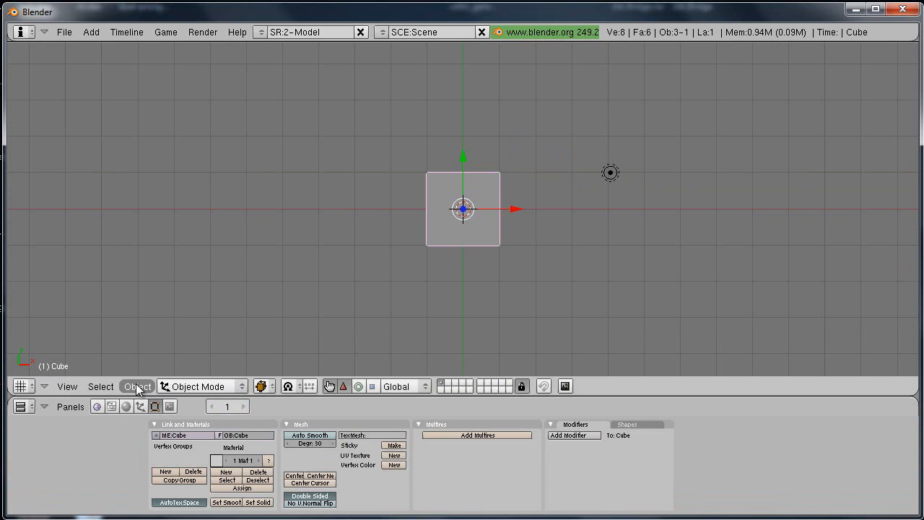
Delete the default cube using Object > Delete
{"action": "left_click", "coordinate": [136, 386]}
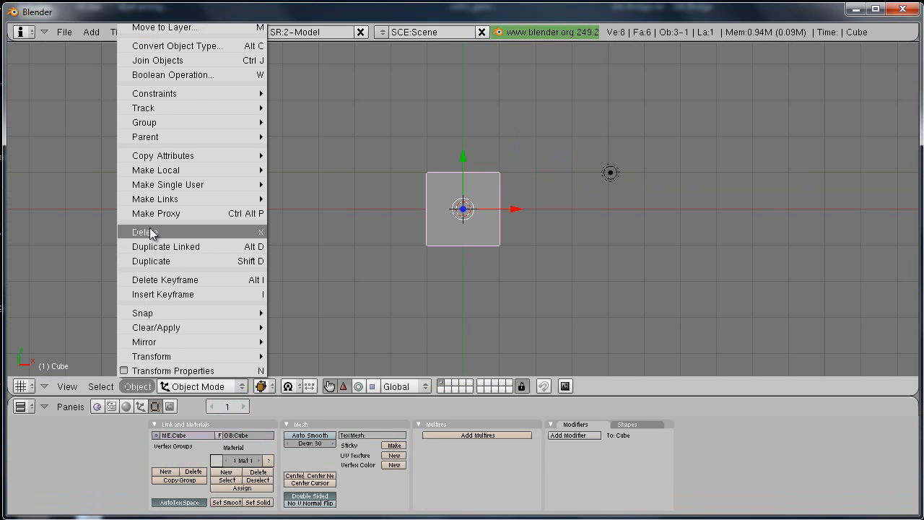
{"action": "left_click", "coordinate": [143, 231]}
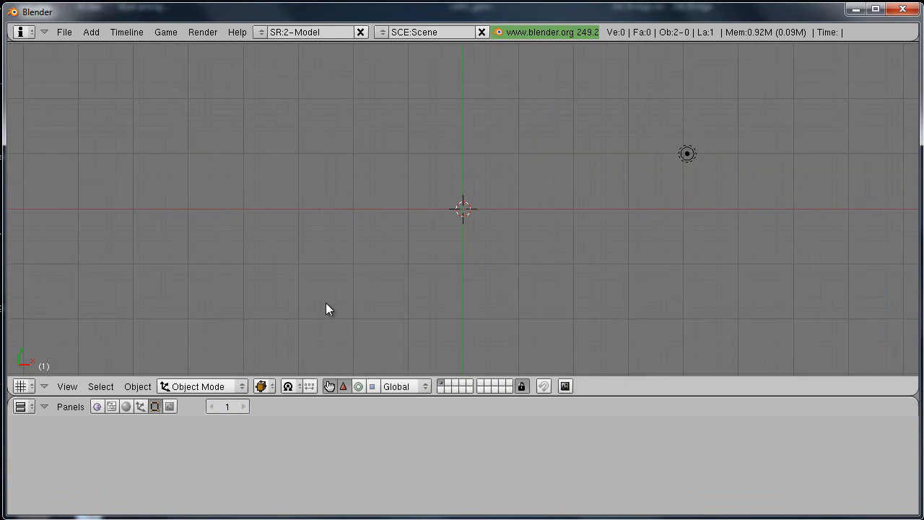
{"action": "left_click", "coordinate": [89, 32]}
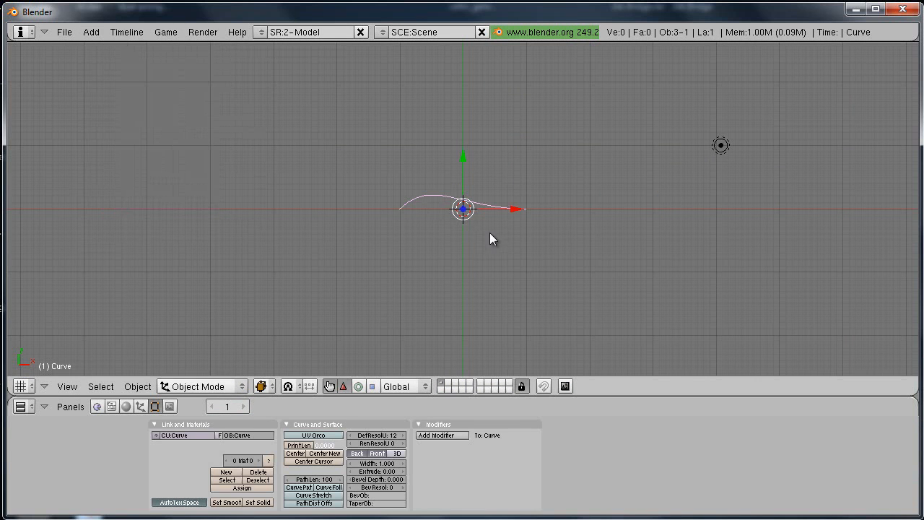
In Edit Mode, drag out new points and handles into a curl with a long tail
{"action": "left_click", "coordinate": [202, 386]}
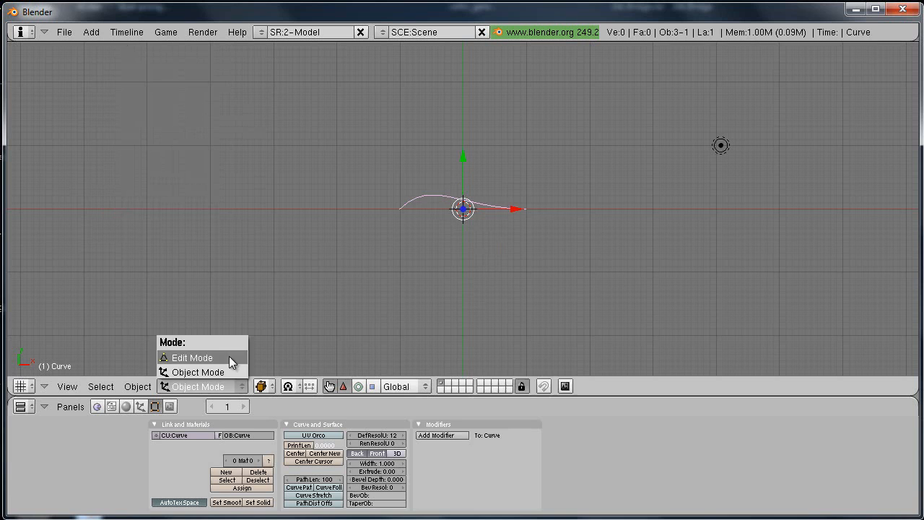
{"action": "left_click", "coordinate": [193, 358]}
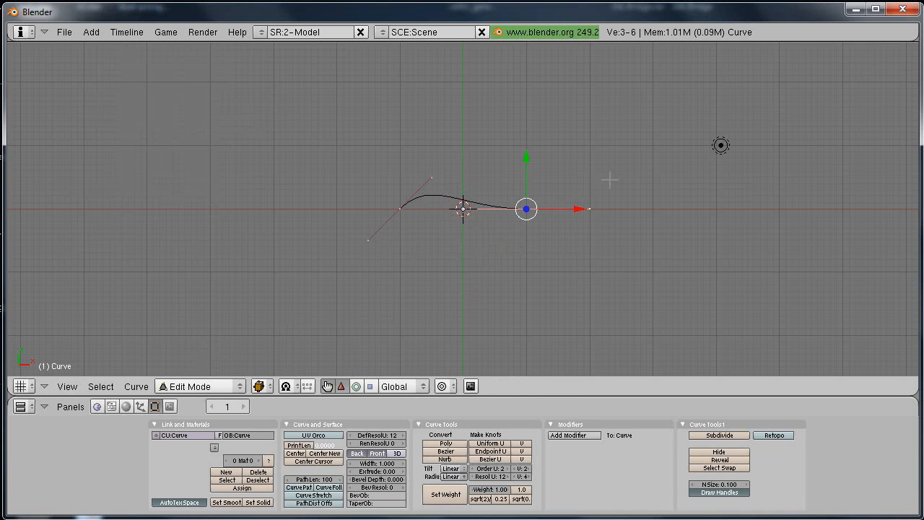
{"action": "left_click_drag", "start_coordinate": [525, 209], "coordinate": [584, 152]}
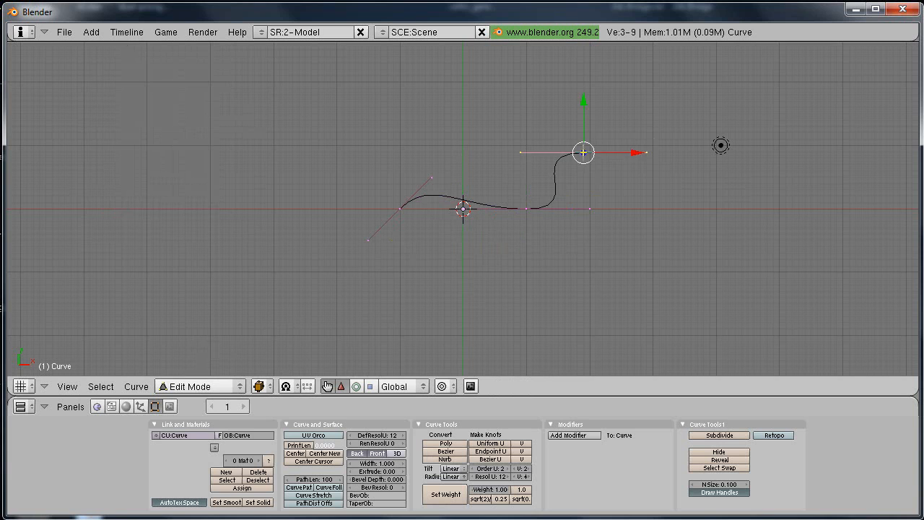
{"action": "left_click_drag", "start_coordinate": [582, 152], "coordinate": [641, 253]}
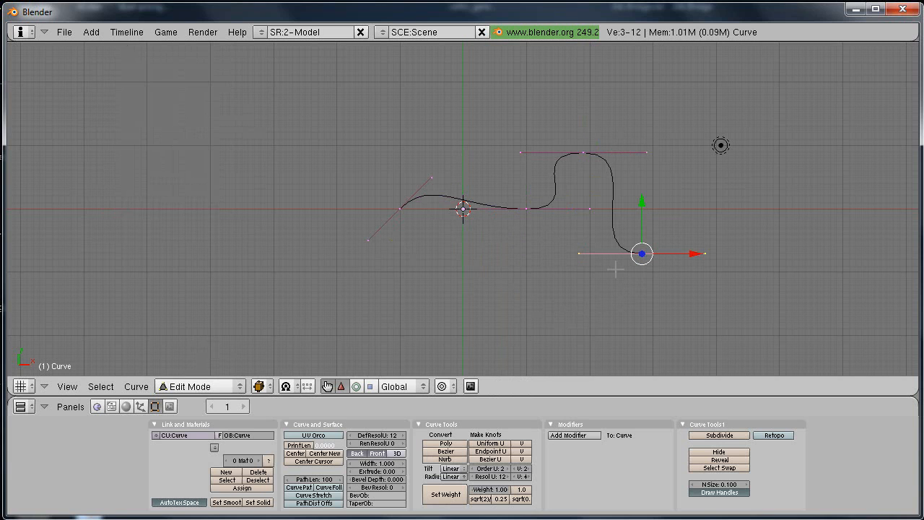
{"action": "left_click_drag", "start_coordinate": [641, 253], "coordinate": [704, 253]}
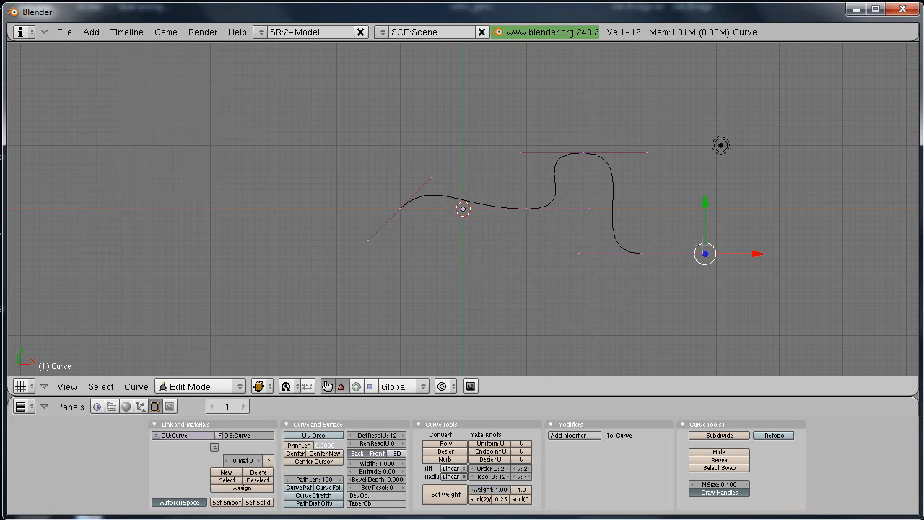
{"action": "left_click_drag", "start_coordinate": [703, 253], "coordinate": [705, 371]}
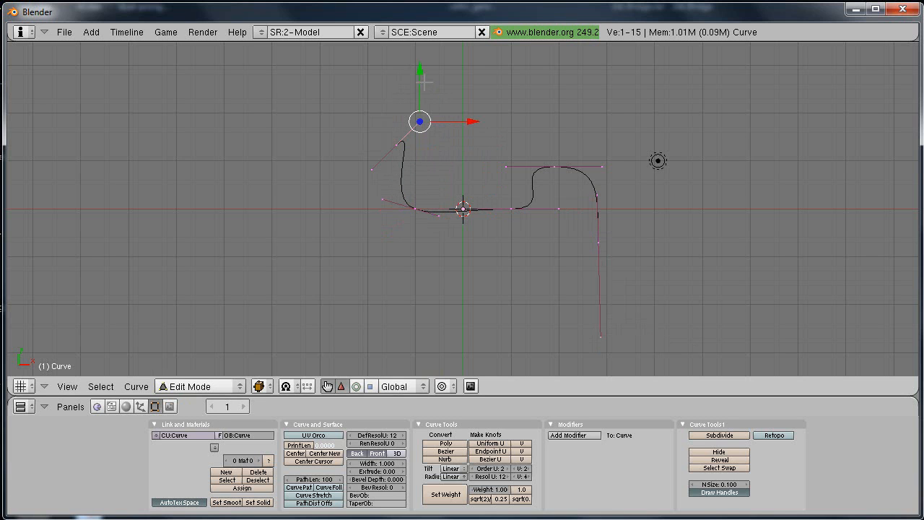
{"action": "left_click_drag", "start_coordinate": [418, 122], "coordinate": [418, 186]}
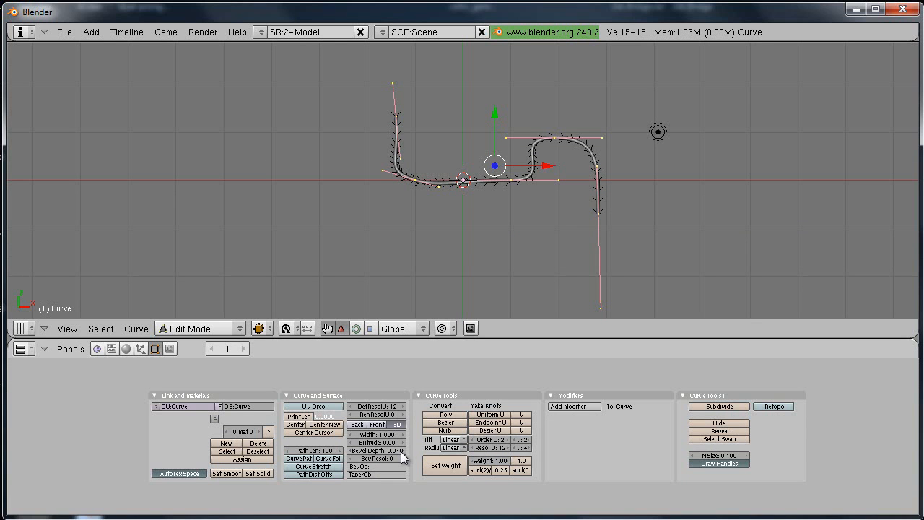
Raise the bevel resolution (BevResol 2) so the tube is rounder
{"action": "left_click", "coordinate": [379, 456]}
{"action": "type", "text": "2"}
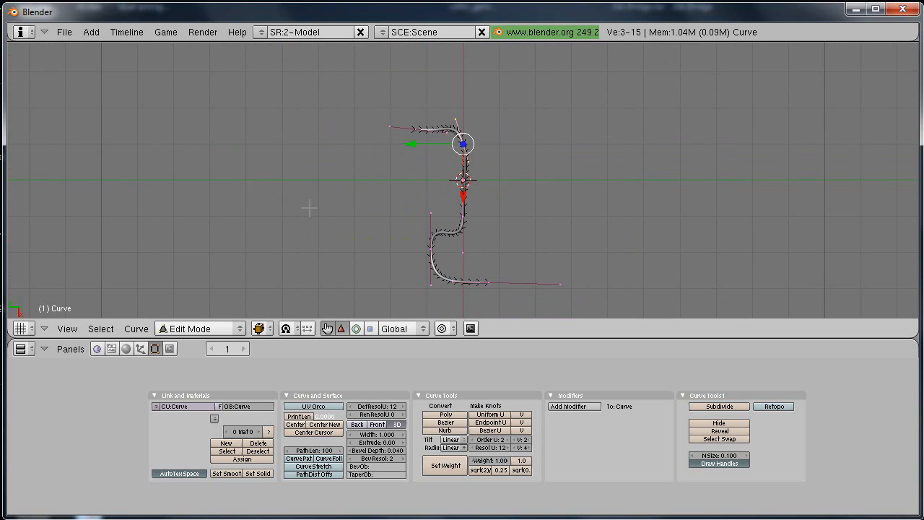
Return to Object Mode and convert the second beveled cord to a mesh
{"action": "left_click", "coordinate": [201, 328]}
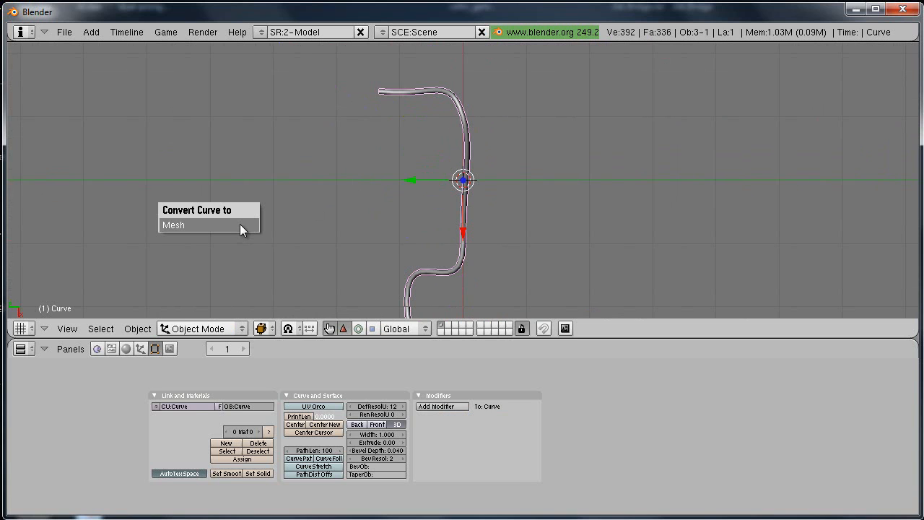
{"action": "left_click", "coordinate": [173, 224]}
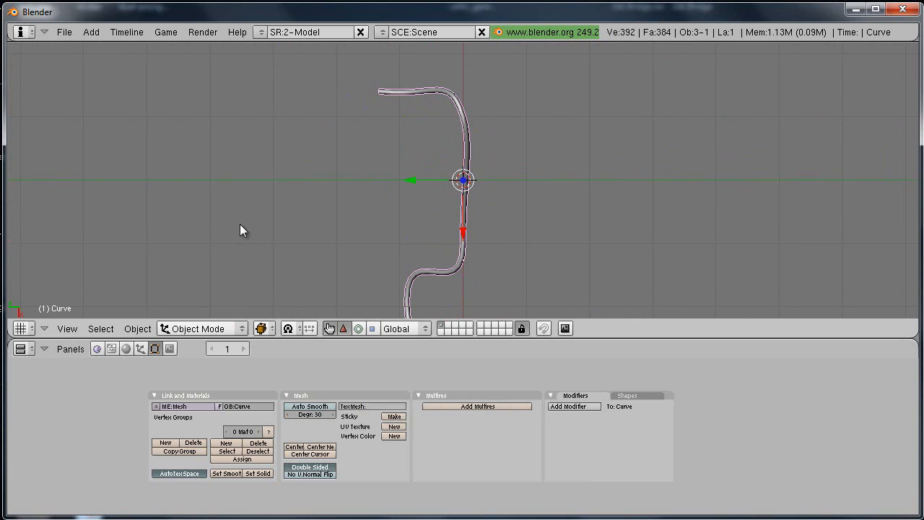